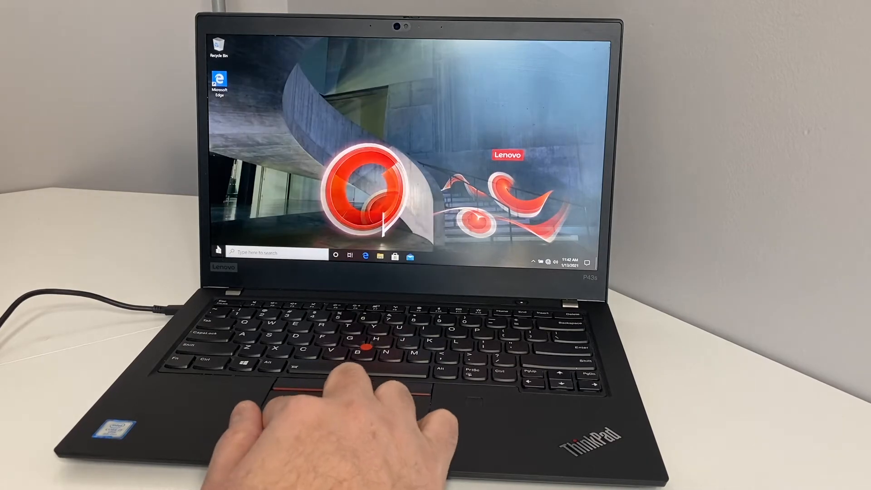
- Search for 'reset' so Reset this PC shows as the best match
click(218, 251)
text(reset)
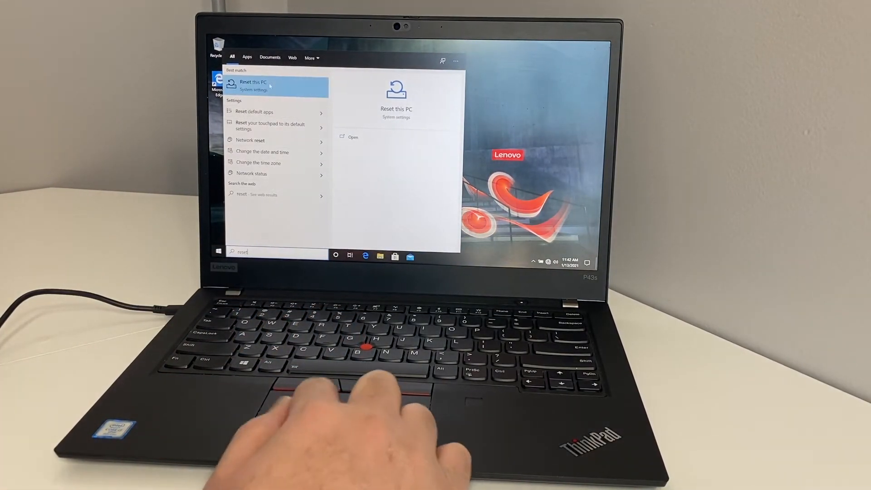
- Start Reset this PC from Recovery, accept Additional settings, then cancel at Ready to reset
click(253, 87)
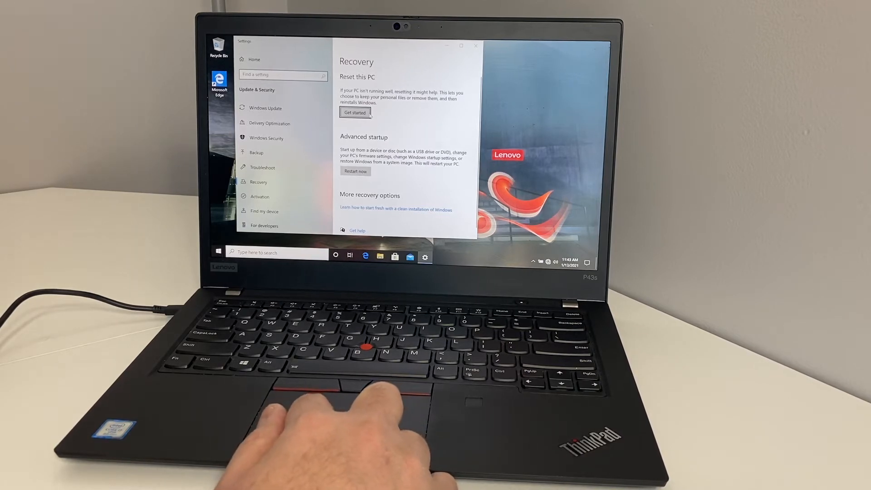
click(354, 113)
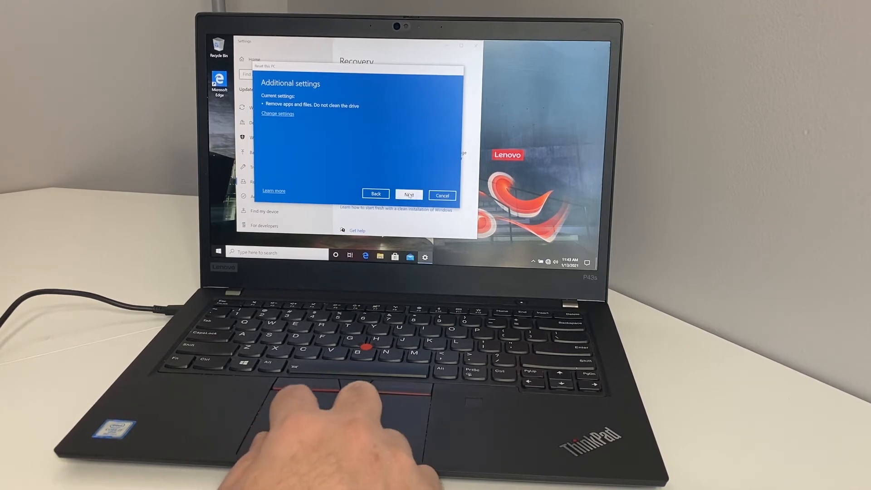
click(409, 194)
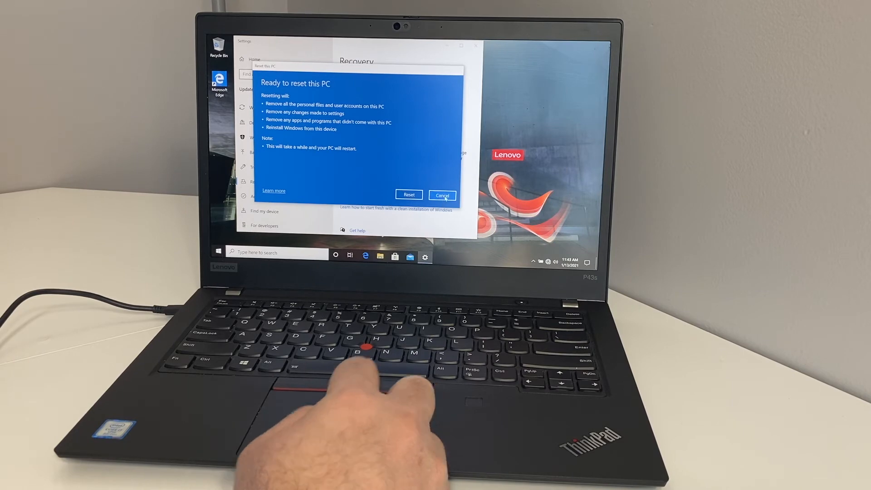
click(441, 195)
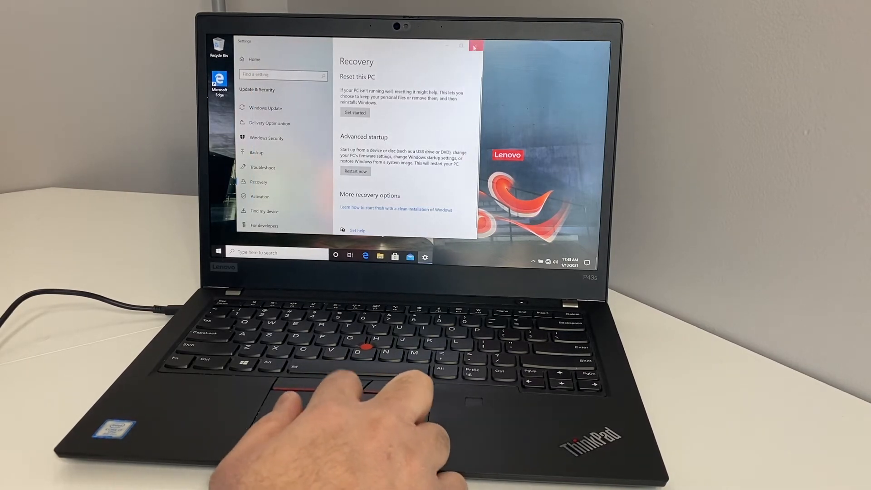
- Close Settings and Shift-restart from the Start power menu into the Choose an option screen
click(474, 47)
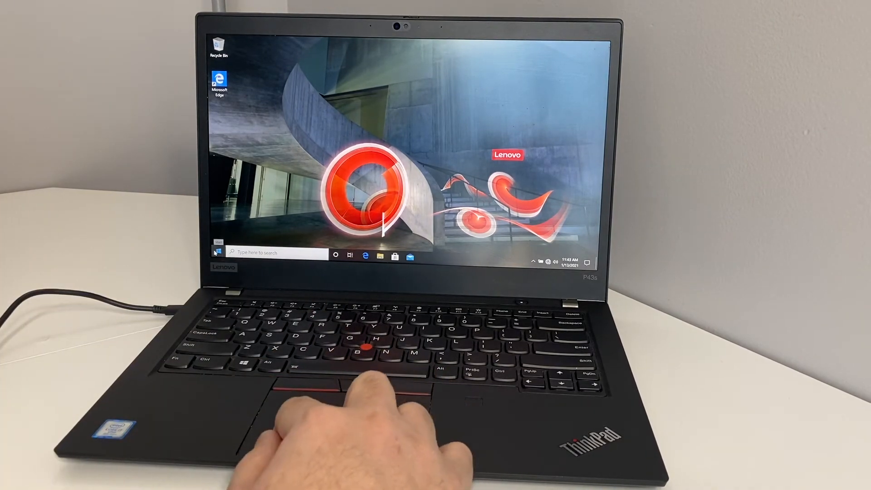
click(216, 251)
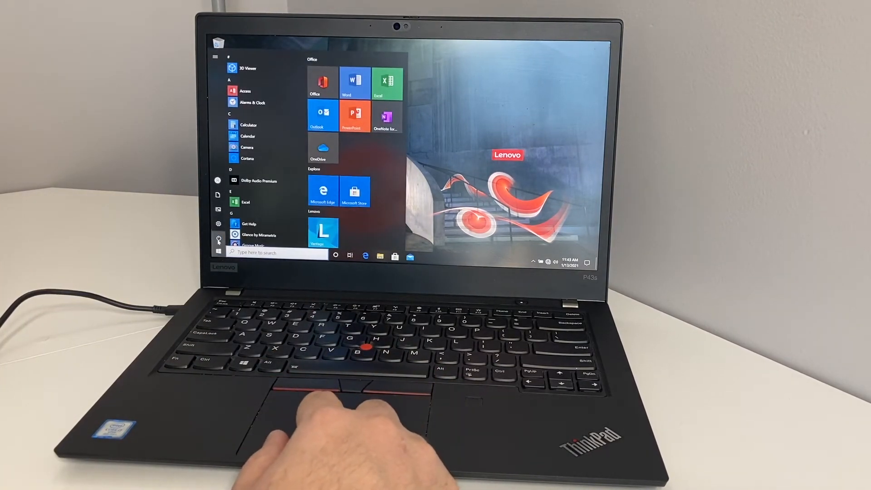
click(218, 240)
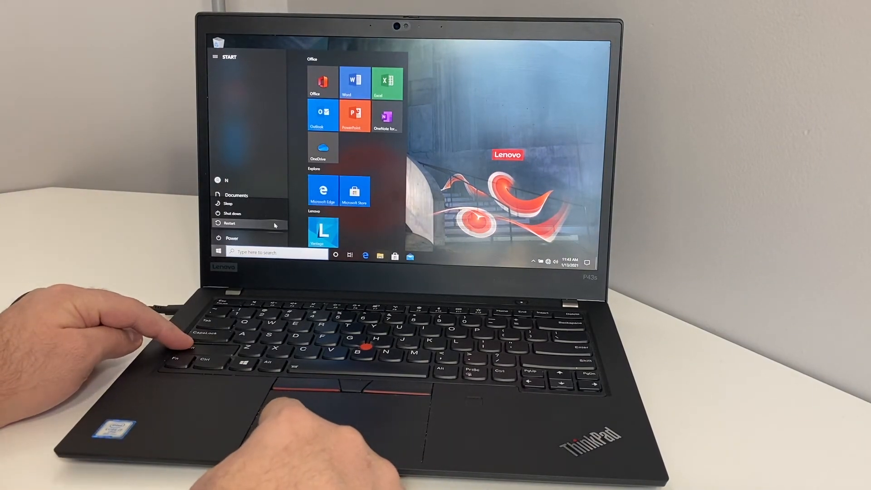
click(230, 223)
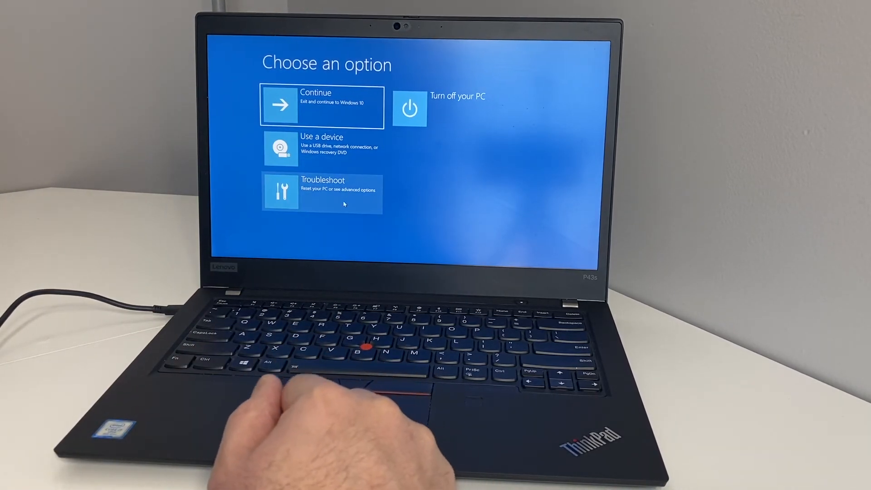
- Choose Troubleshoot, Reset this PC and Local reinstall so Windows begins getting things ready
click(322, 192)
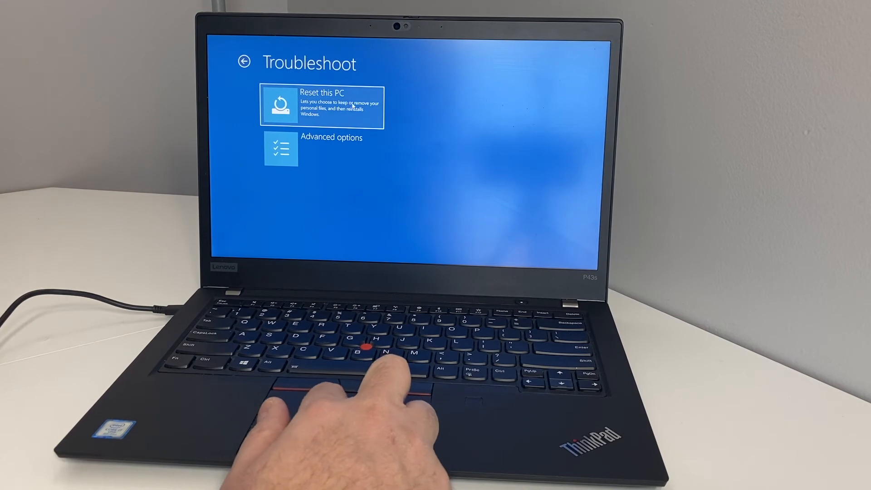
click(322, 105)
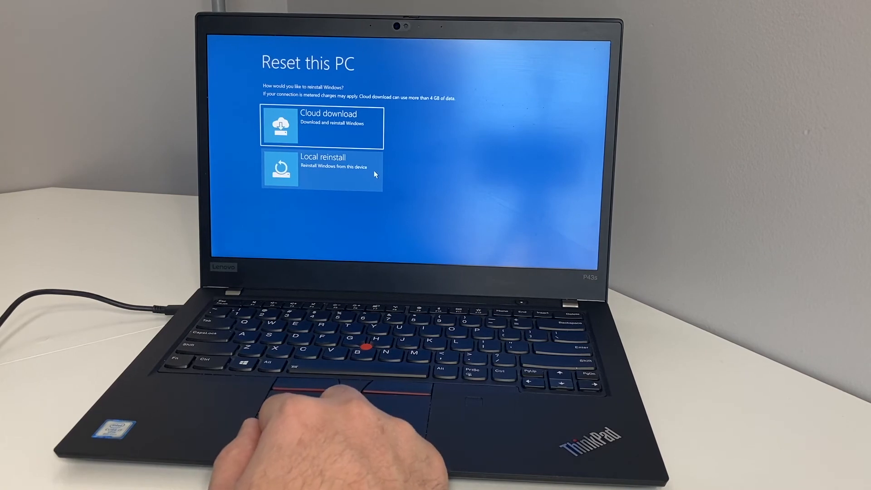
click(322, 169)
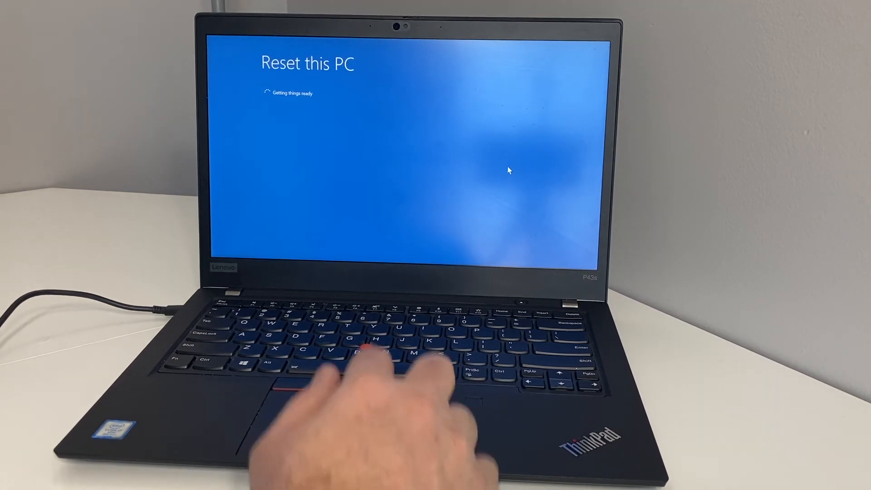